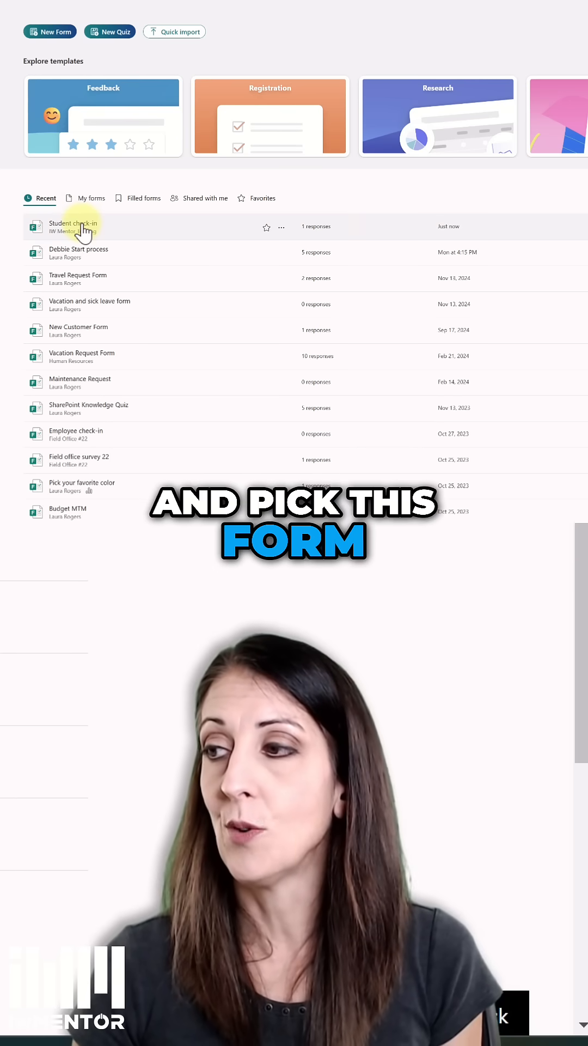
Open the Student check-in form from the Recent forms list.
click(72, 223)
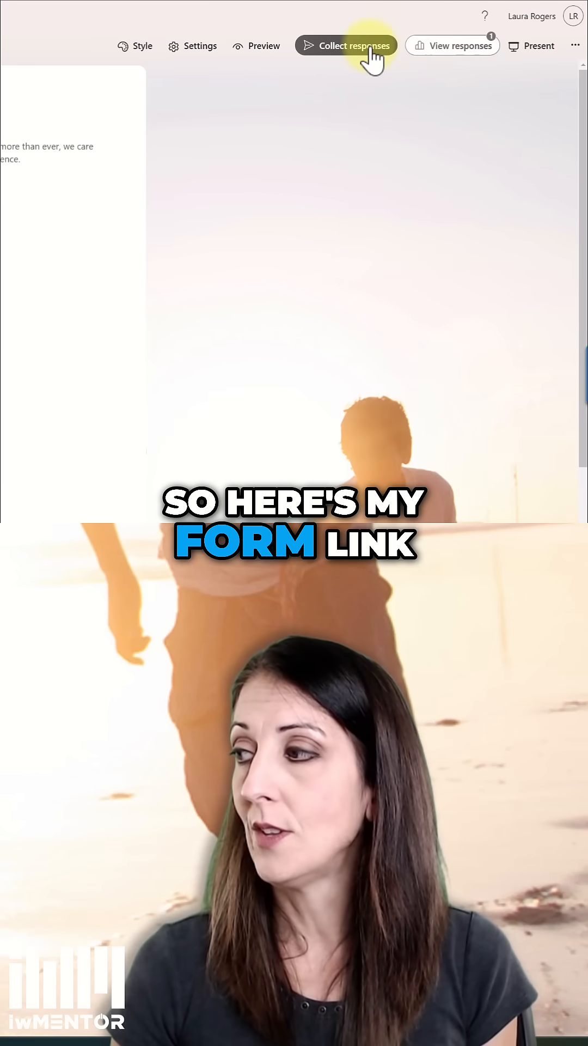
Copy the Student check-in form's shortened response link via Collect responses.
click(351, 45)
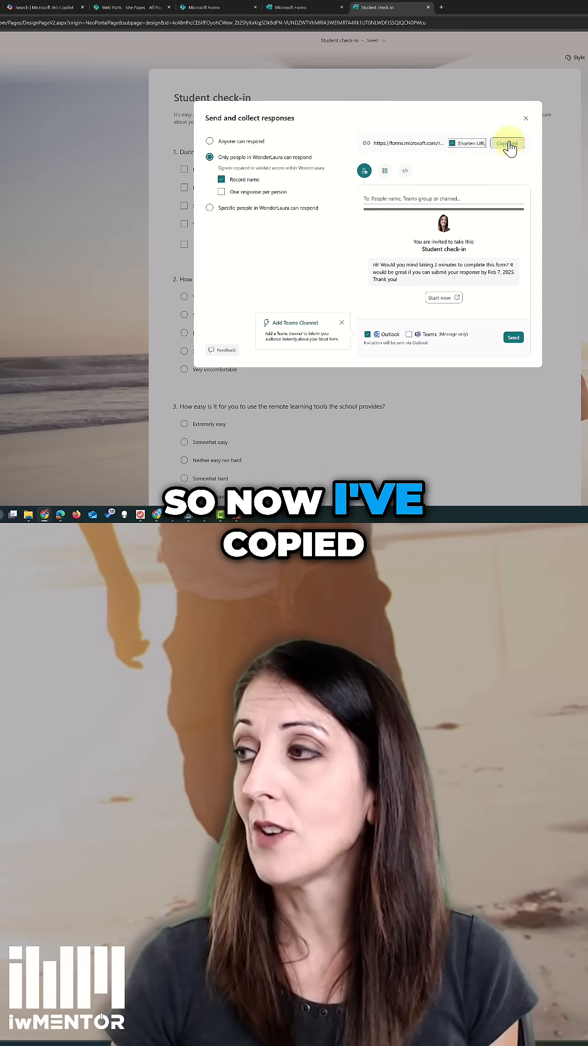
click(507, 143)
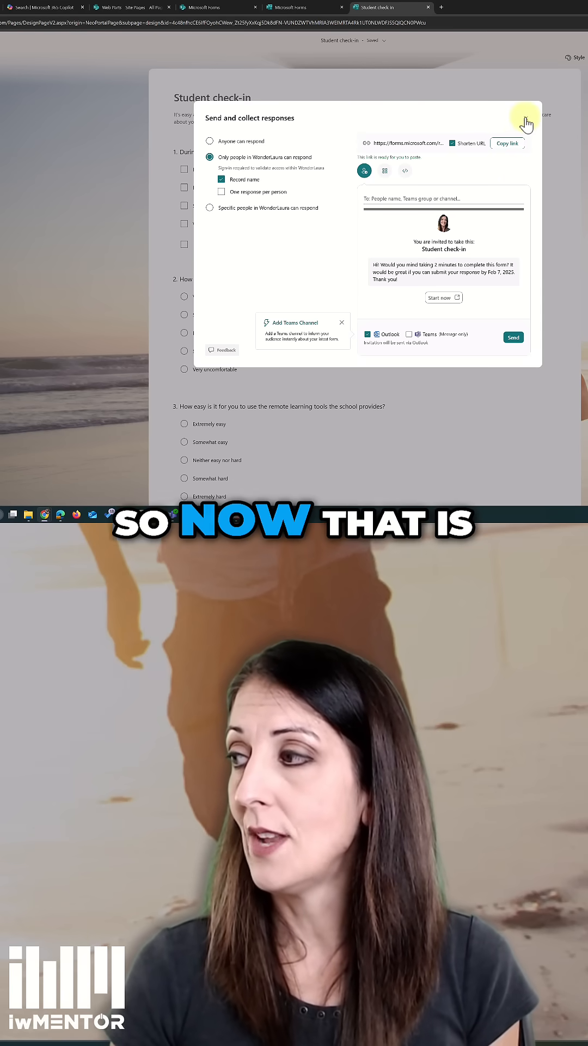